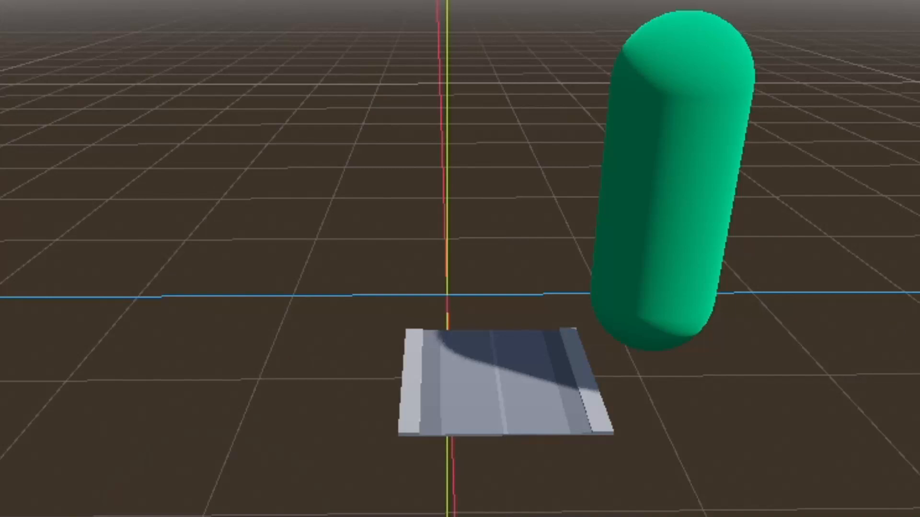
Step: Set road_straight.glb's root scale to 10 in the Import dock and reimport it
left_click(674, 176)
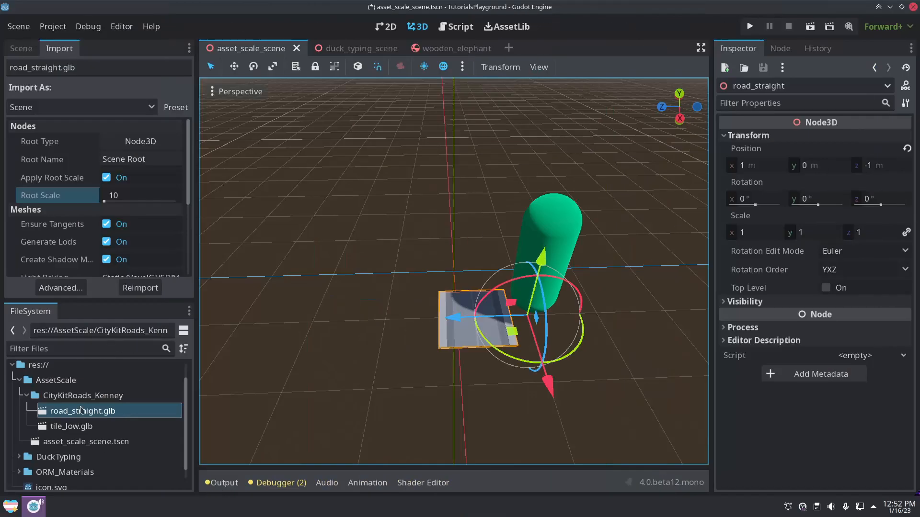
left_click(60, 288)
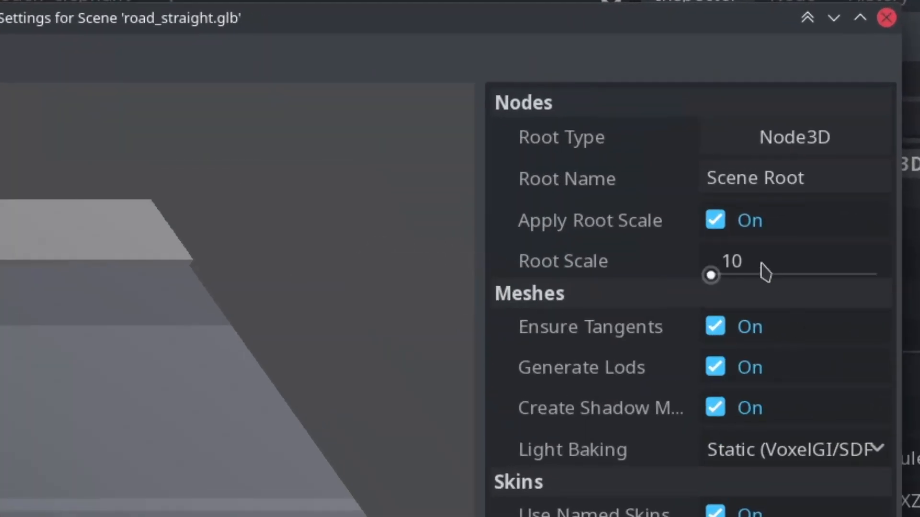
left_click(141, 288)
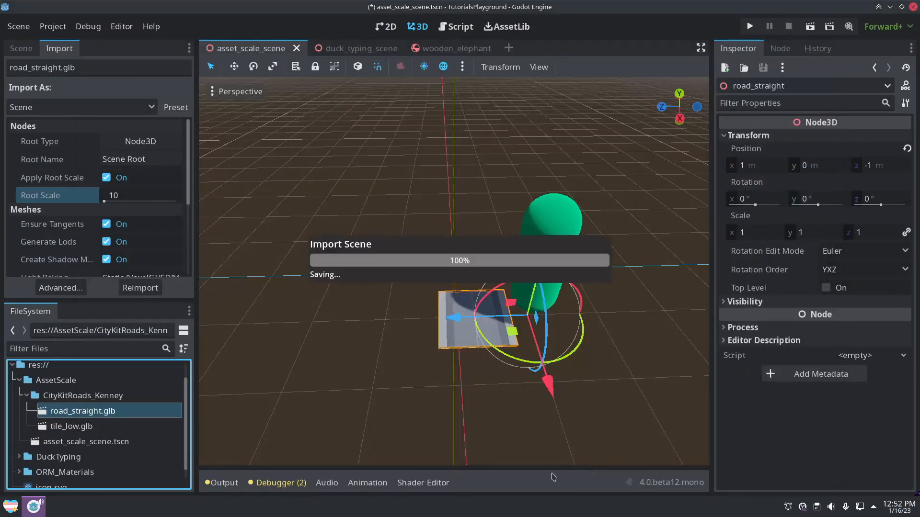